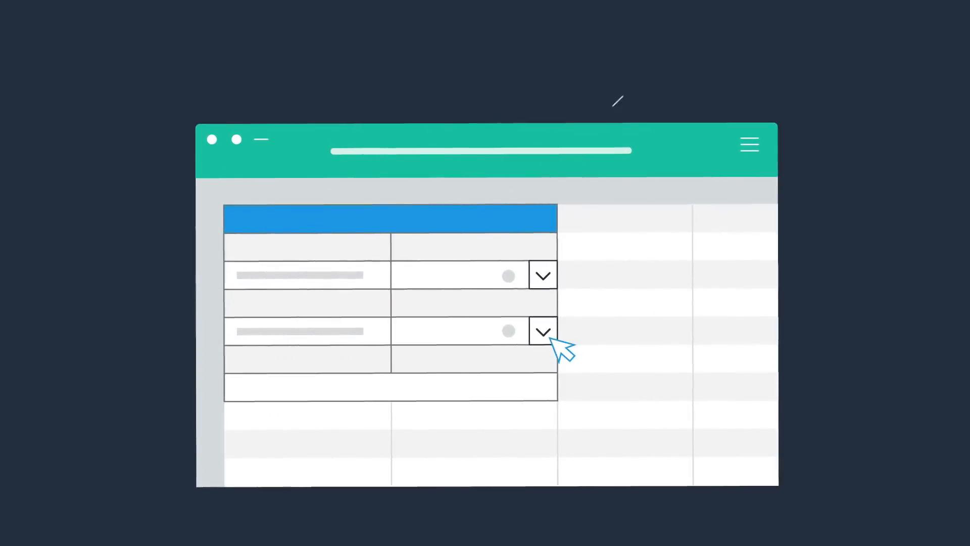
- Approve the $10,000 Product Launch request, then start a new workbook from My Drive
left_click(543, 331)
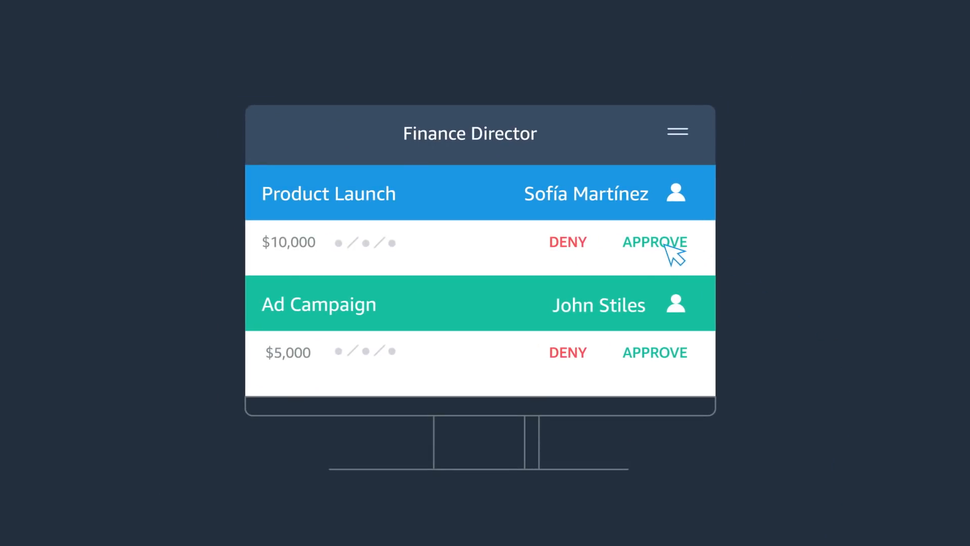
left_click(654, 242)
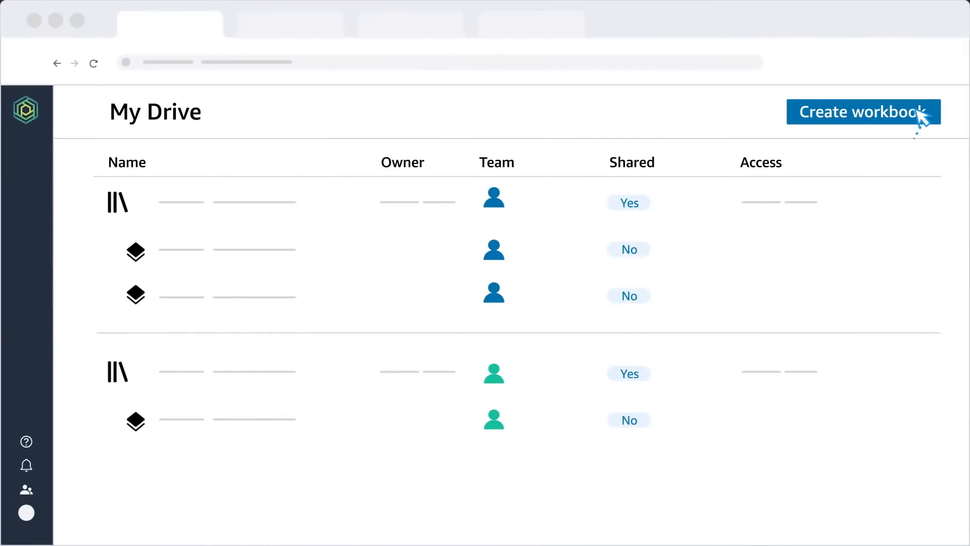
left_click(862, 113)
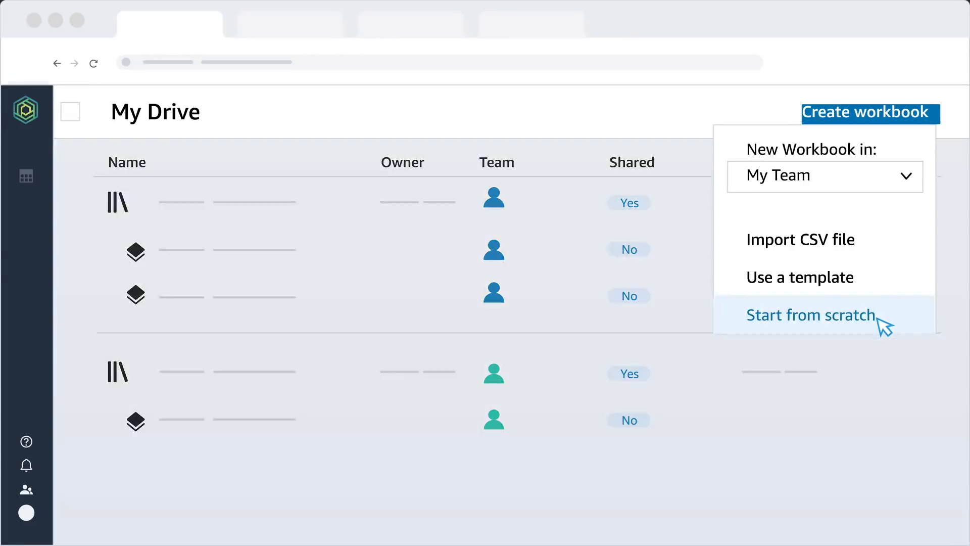
- Create a blank workbook, set the $10,000 request's department to Marketing, and list the pending Requests rows
left_click(811, 315)
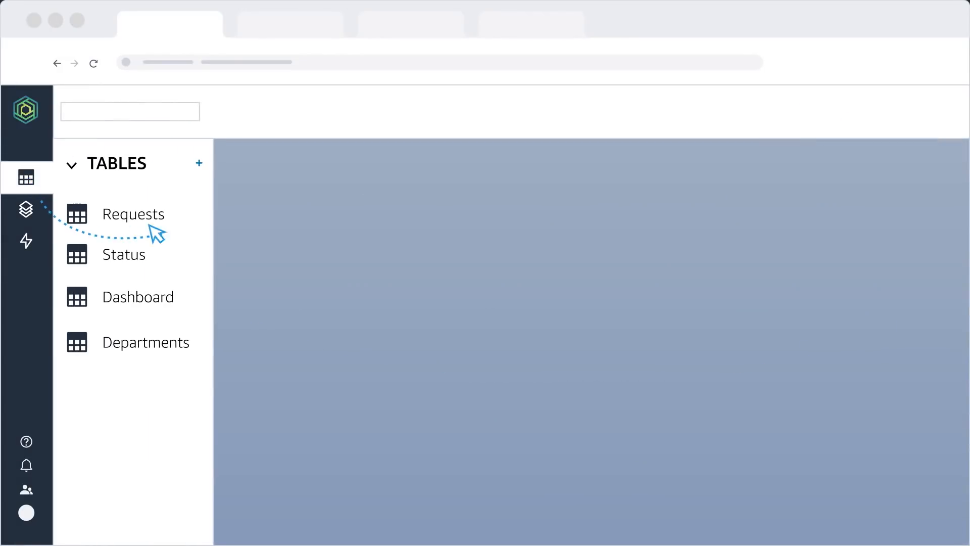
left_click(134, 213)
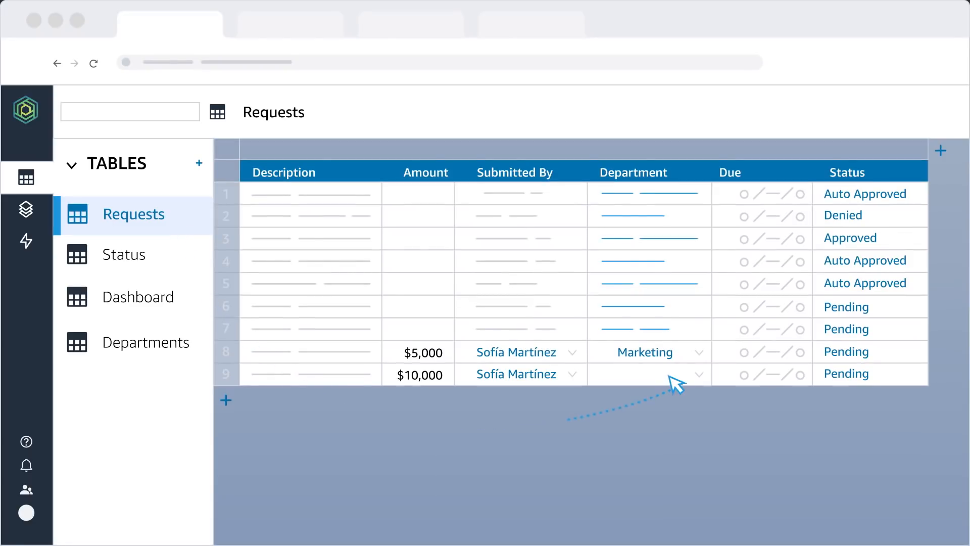
left_click(647, 374)
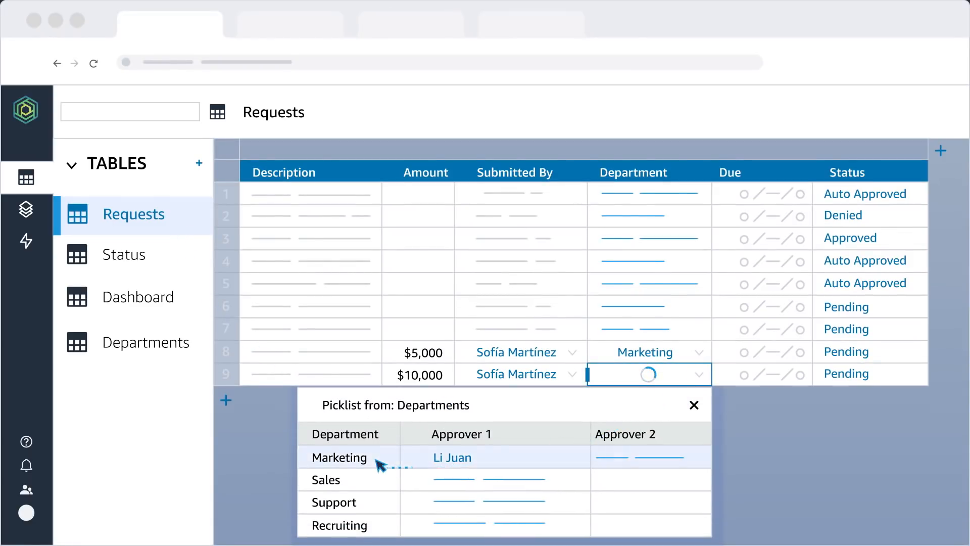
left_click(123, 254)
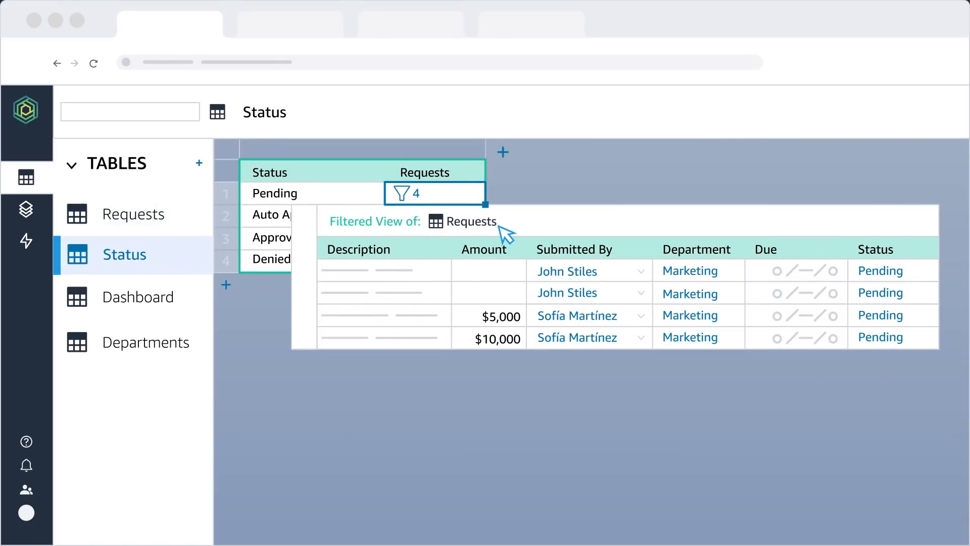
left_click(26, 209)
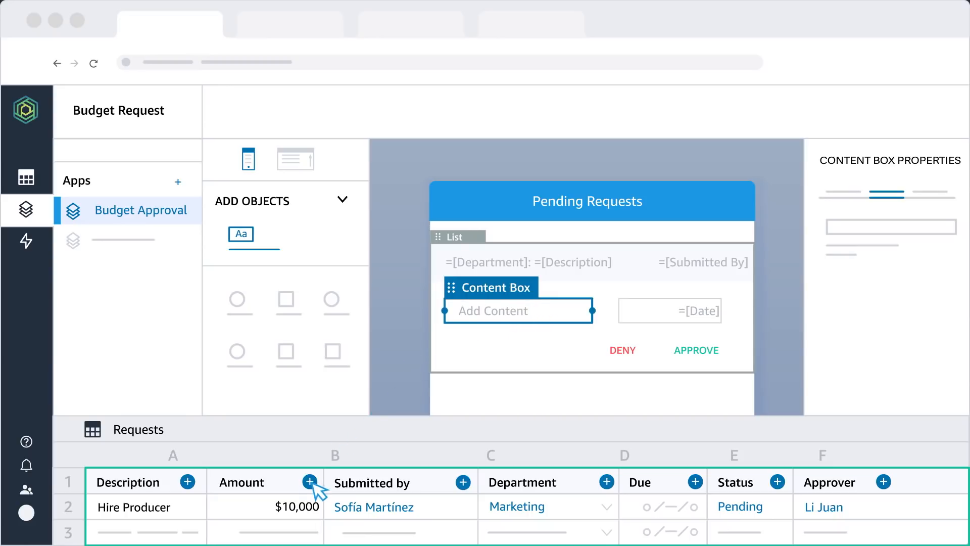
- Add the Amount field to the Pending Requests list and personalize it by the Approver column
left_click(457, 235)
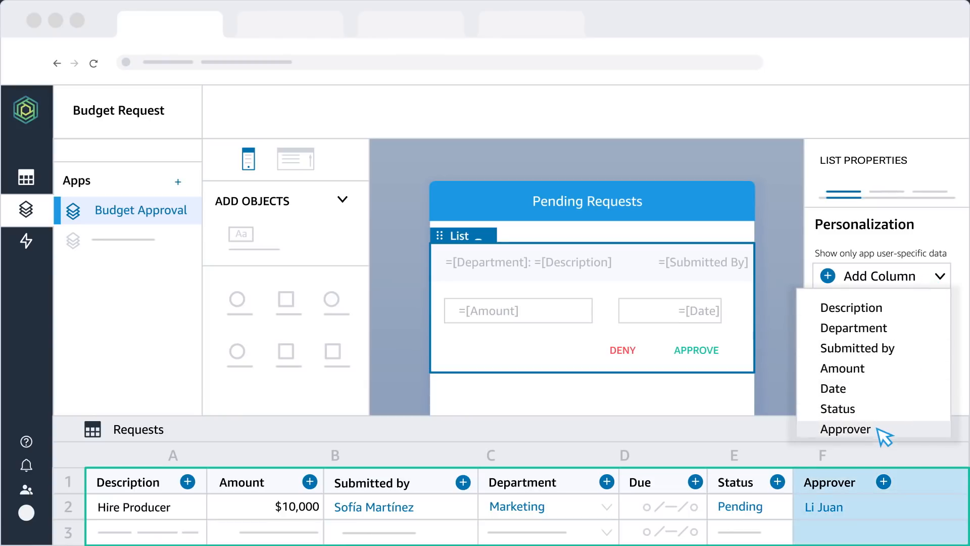
left_click(844, 428)
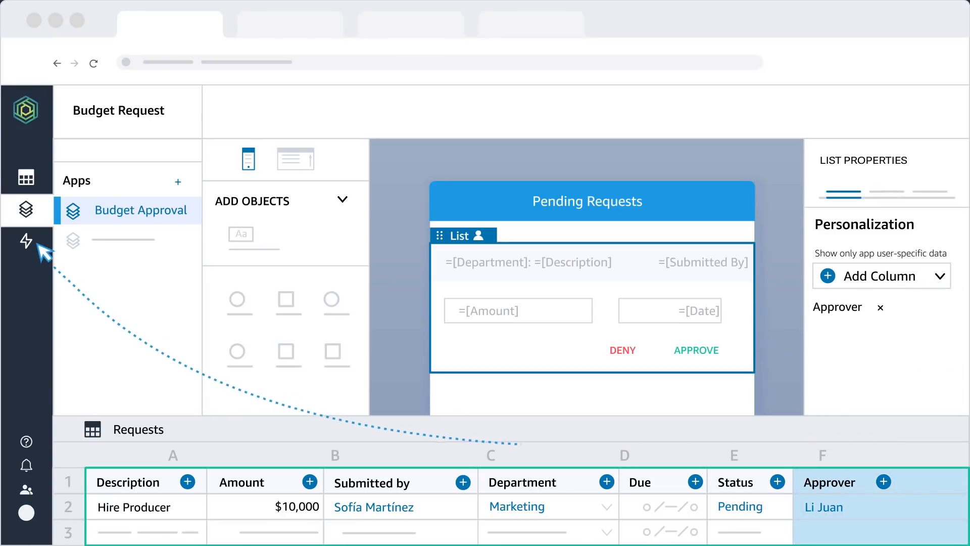
left_click(27, 240)
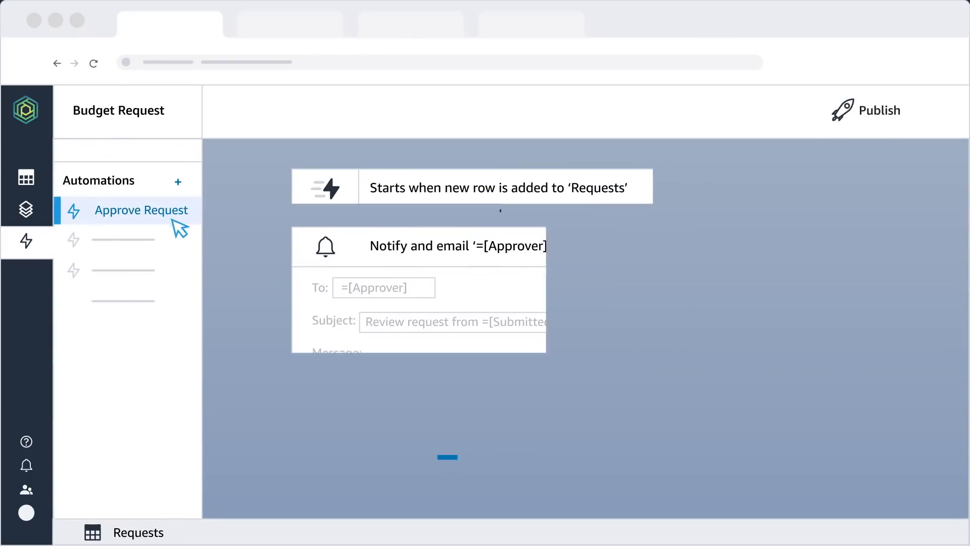
- Insert the Amount field into the approver email, publish the app, and confirm sharing with collaborators
type("=")
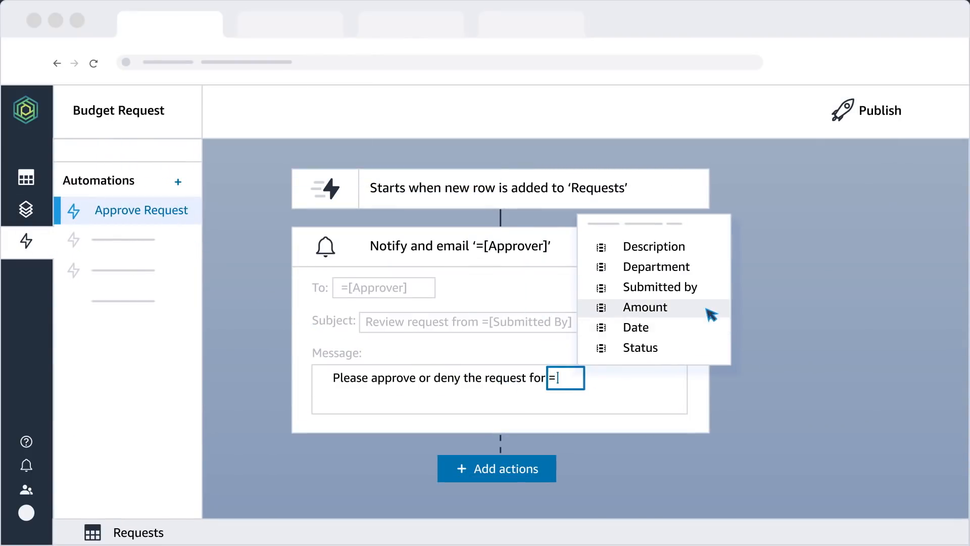
left_click(645, 307)
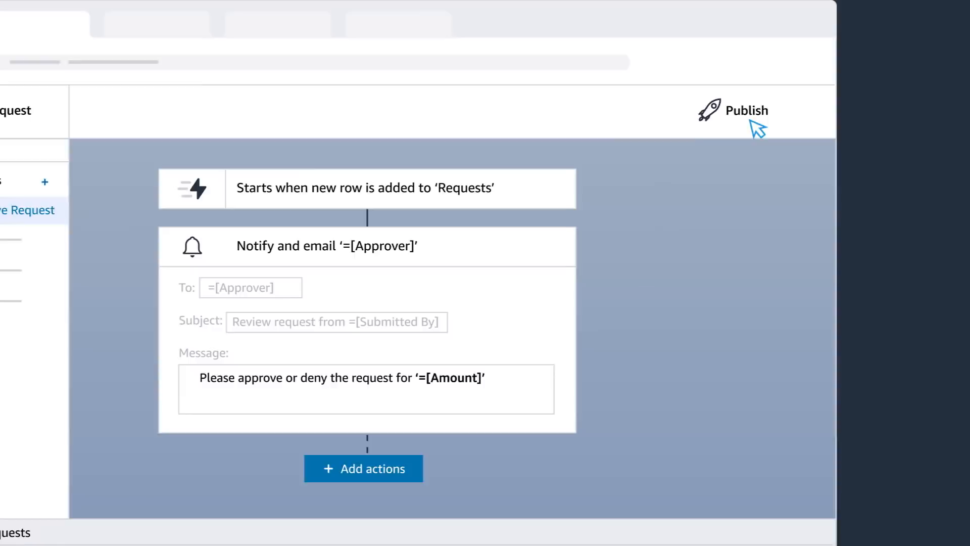
left_click(748, 110)
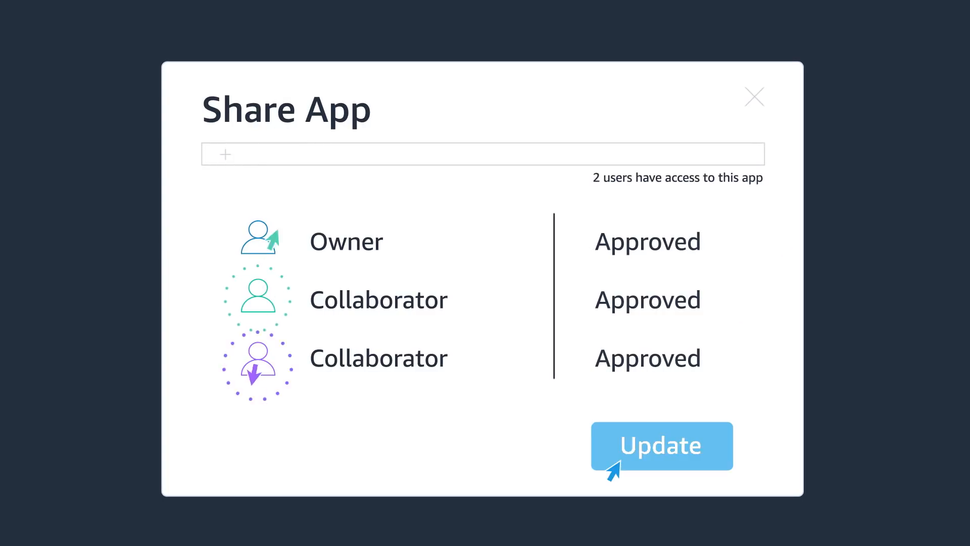
left_click(661, 445)
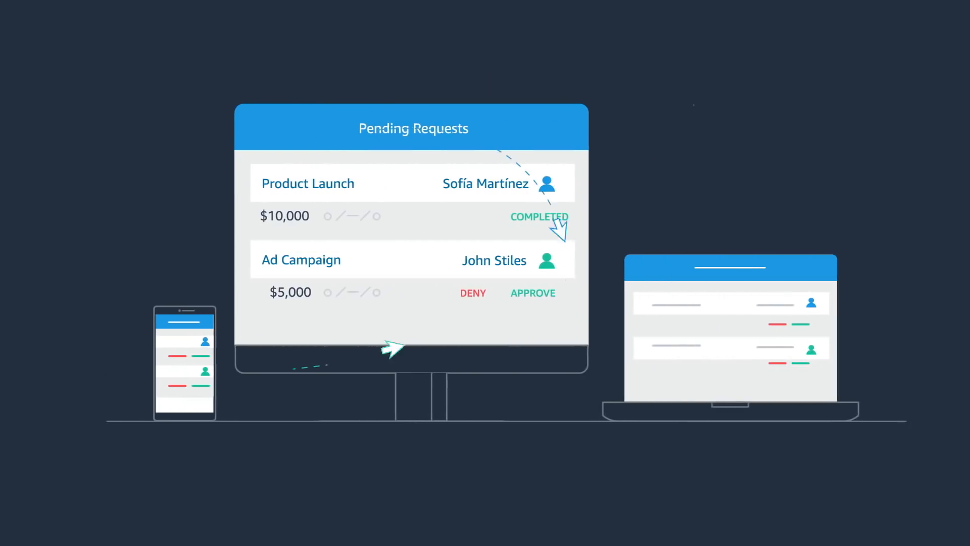